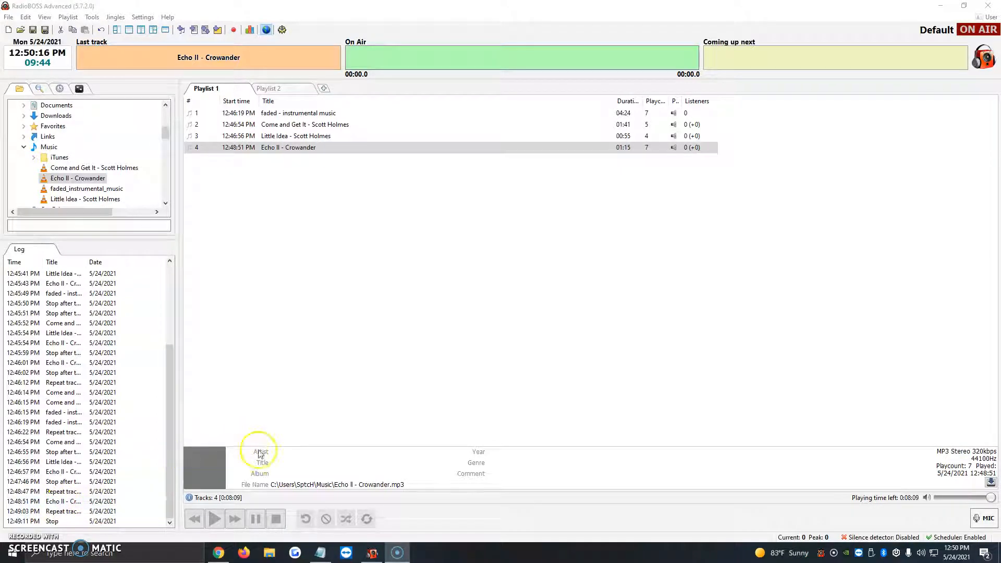
pyautogui.moveTo(386, 514)
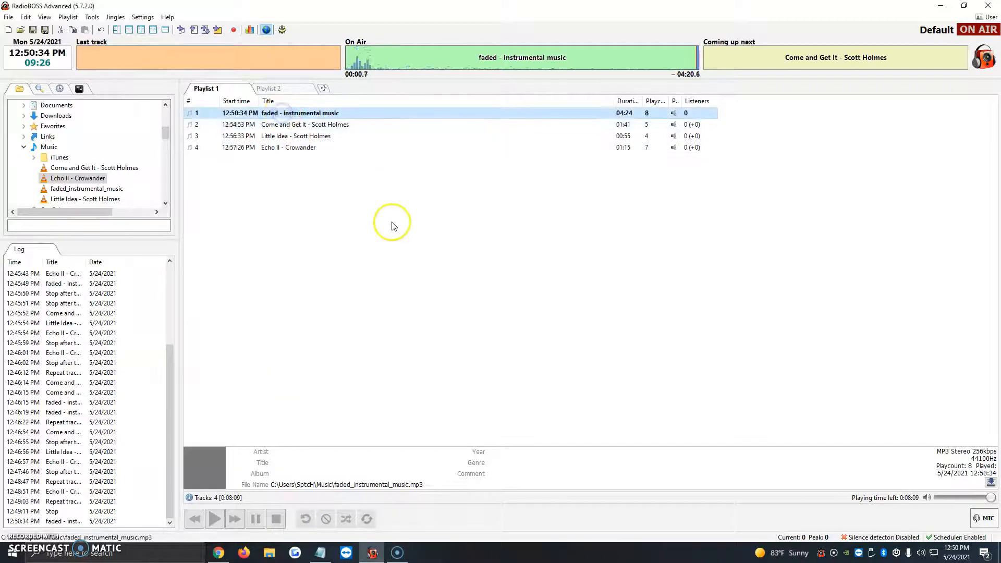
pyautogui.moveTo(358, 230)
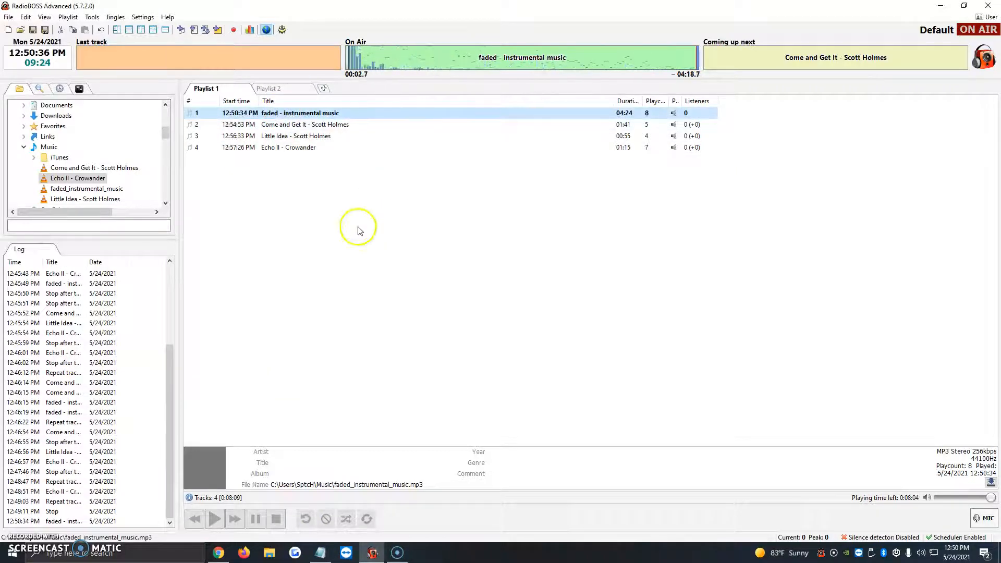
pyautogui.click(304, 518)
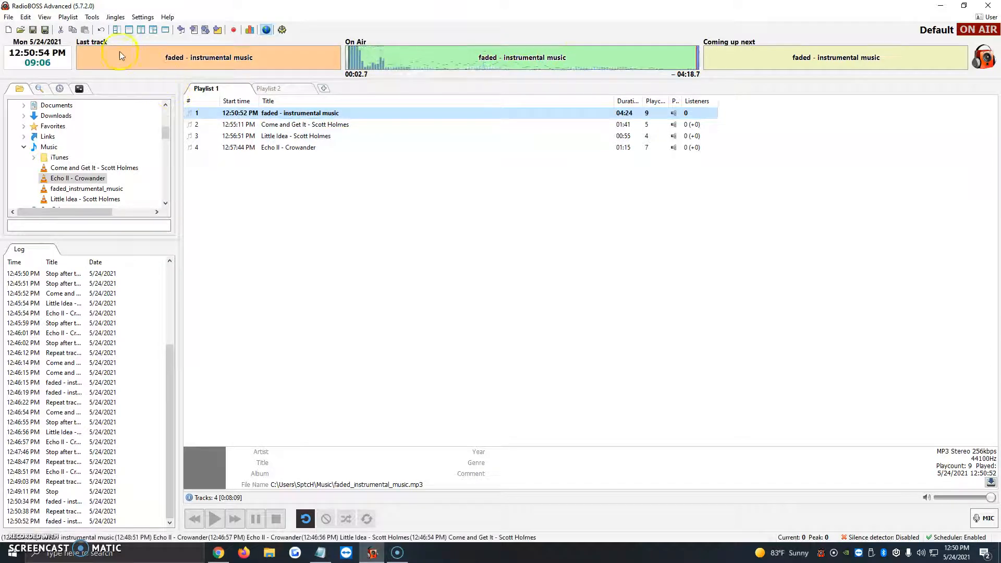
pyautogui.moveTo(429, 69)
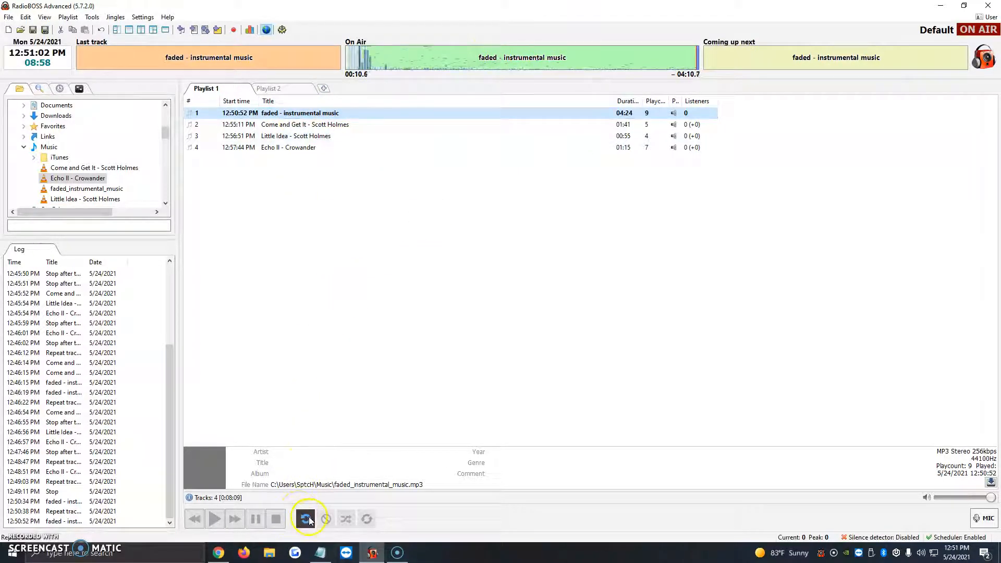
pyautogui.moveTo(305, 518)
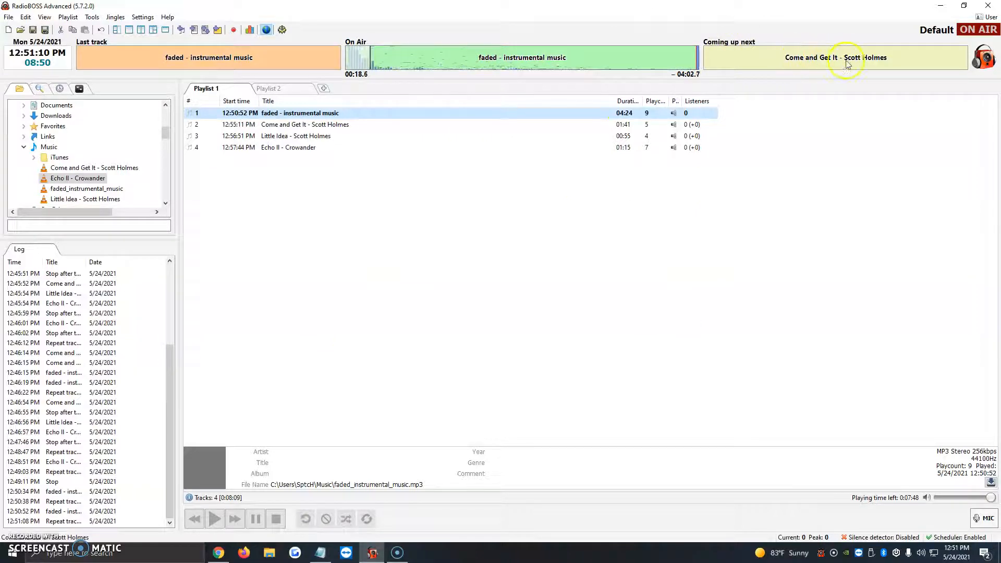
pyautogui.moveTo(854, 120)
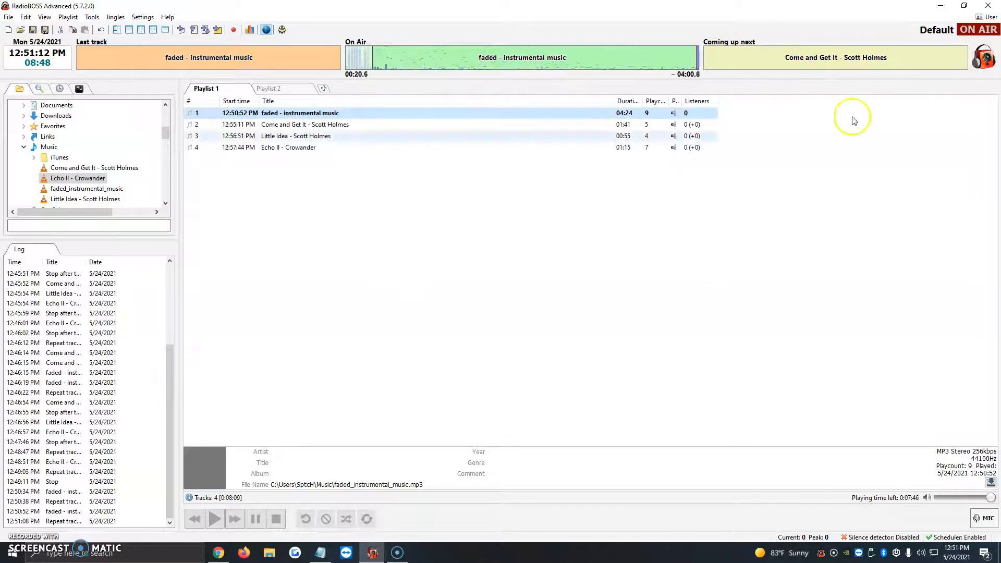
pyautogui.moveTo(325, 519)
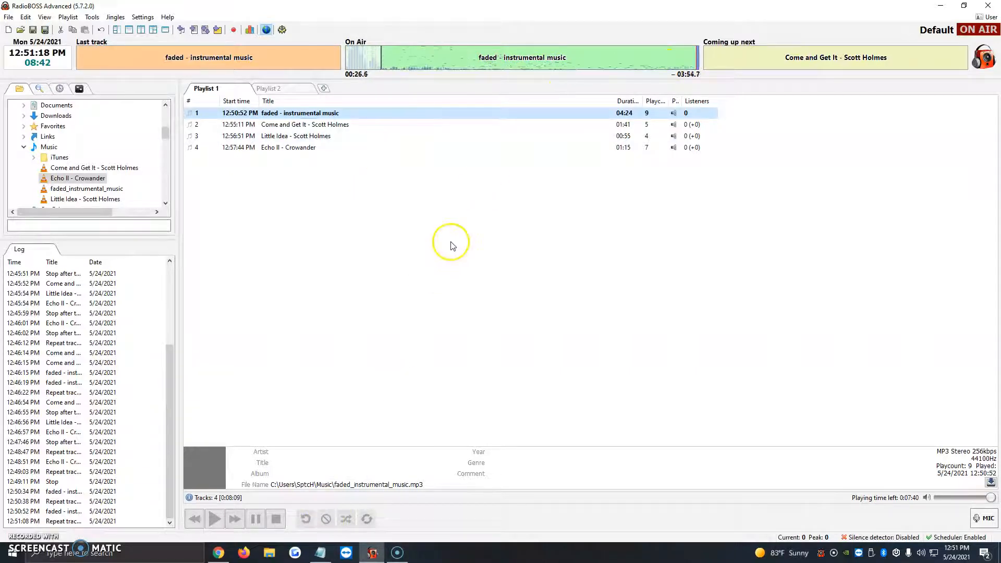
pyautogui.moveTo(319, 325)
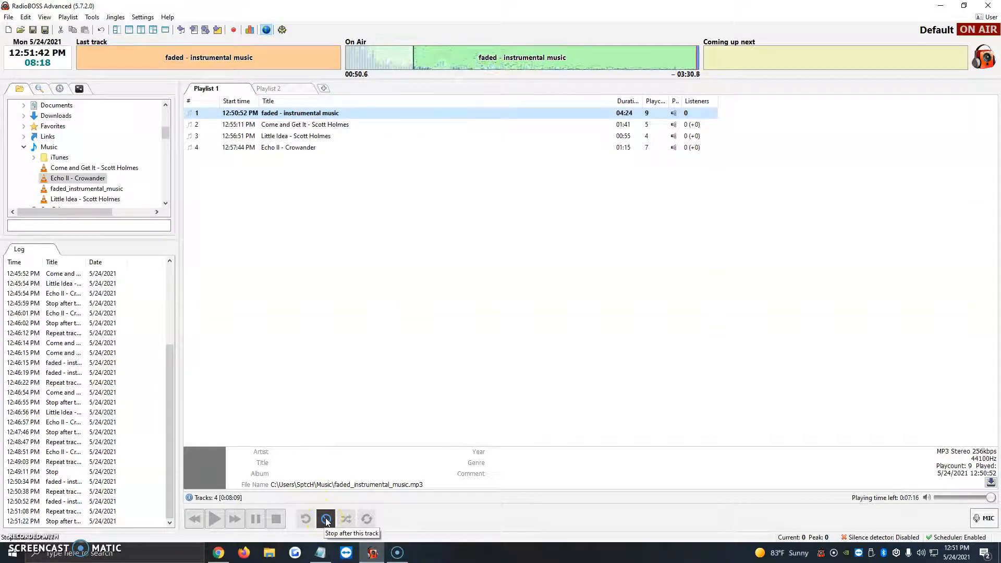
# Step: Enable Stop after this track so playback halts when 'faded - instrumental music' ends
pyautogui.click(325, 518)
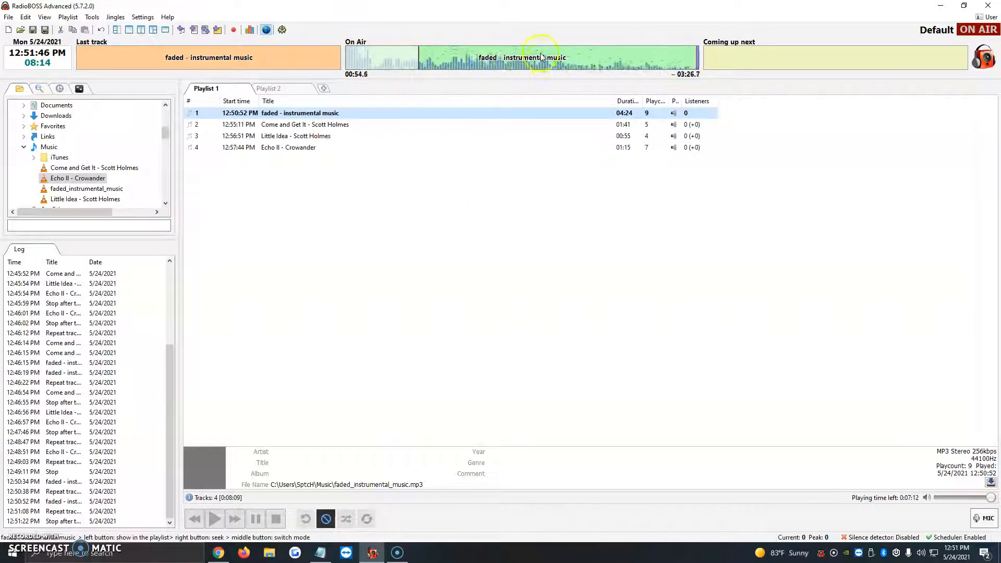
pyautogui.moveTo(722, 57)
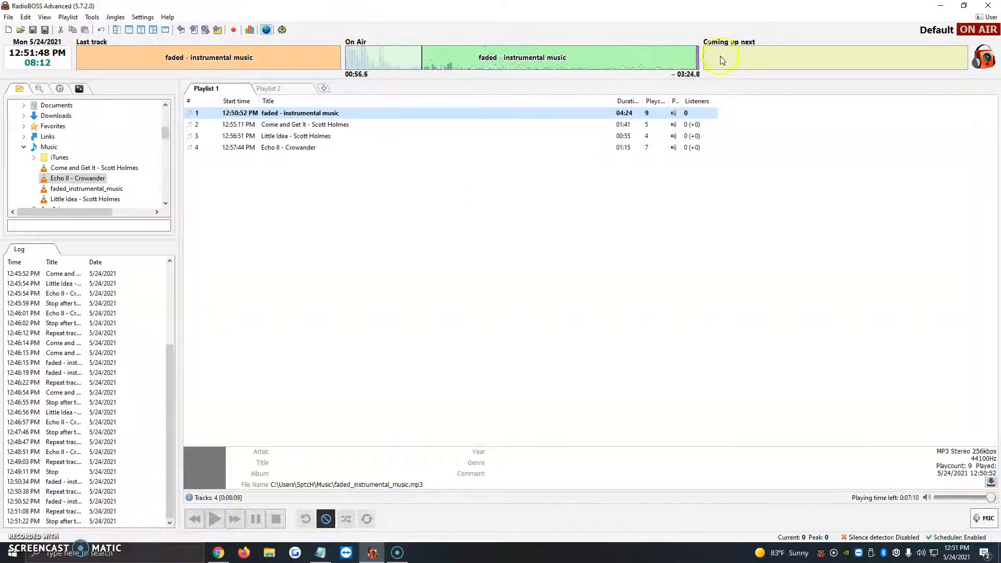
pyautogui.moveTo(870, 63)
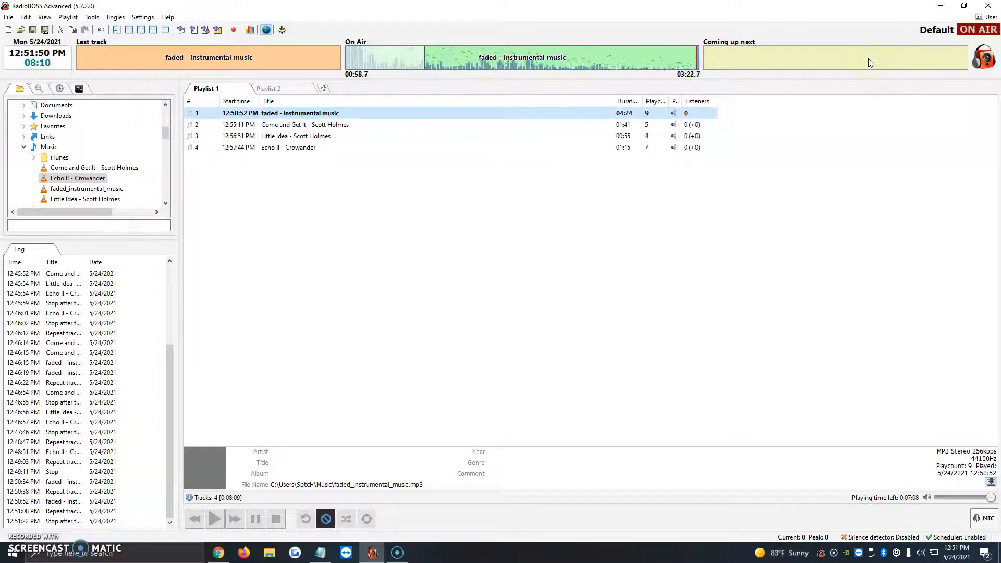
# Step: Turn on Shuffle, cancel stop-after-track, and skip ahead to 'Little Idea - Scott Holmes'
pyautogui.click(347, 518)
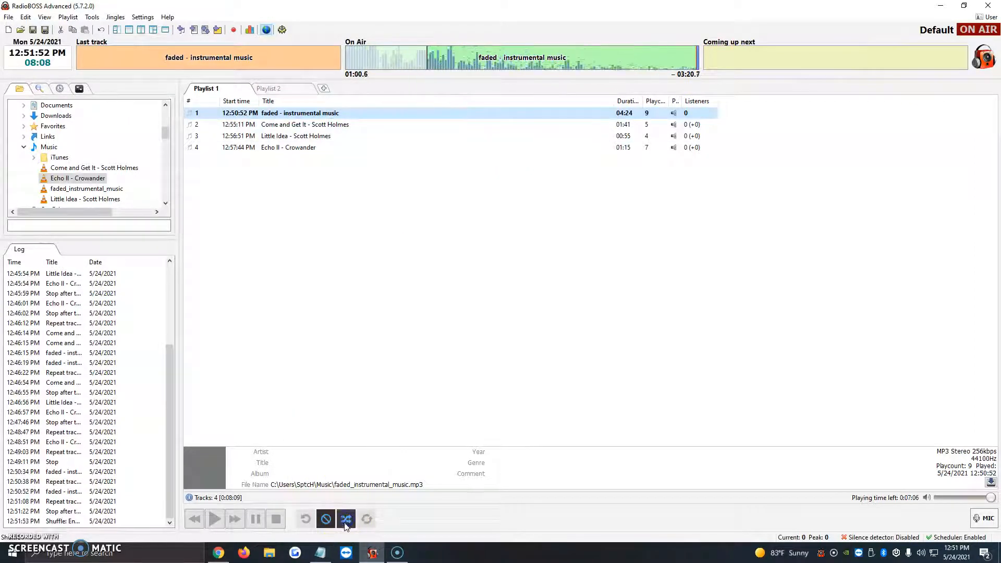
pyautogui.click(347, 518)
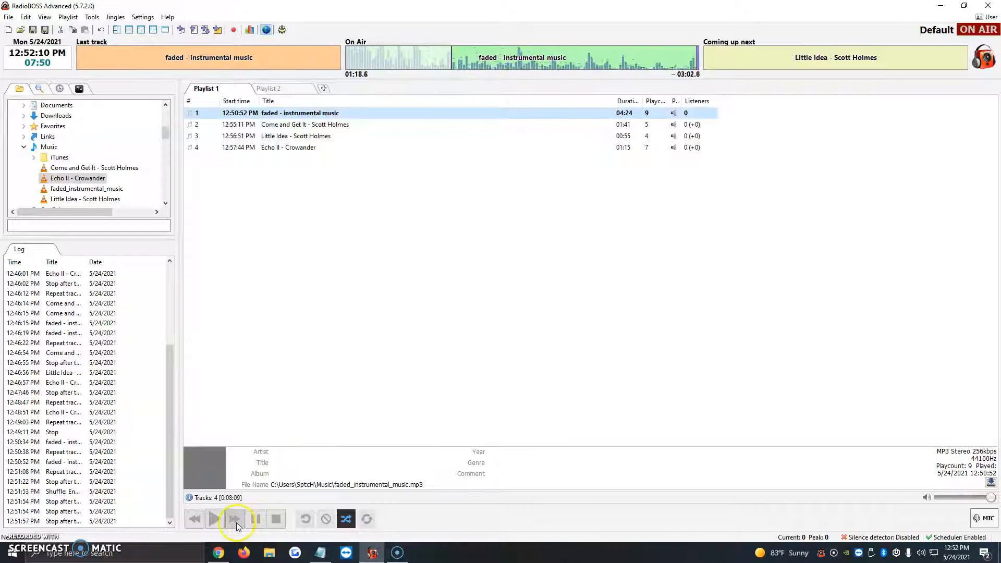
pyautogui.click(234, 519)
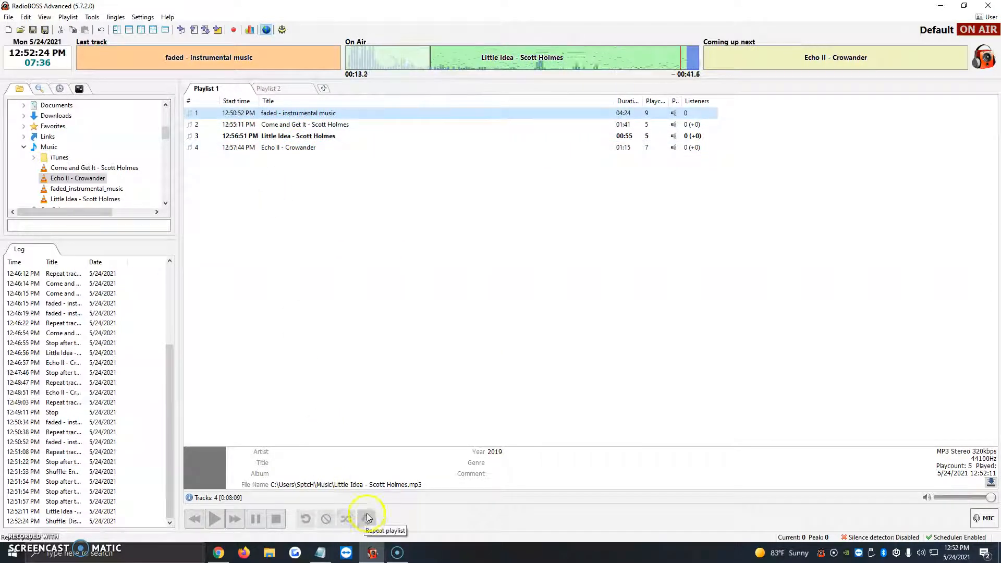
# Step: Enable Repeat playlist and advance so it loops back to 'faded - instrumental music'
pyautogui.click(366, 519)
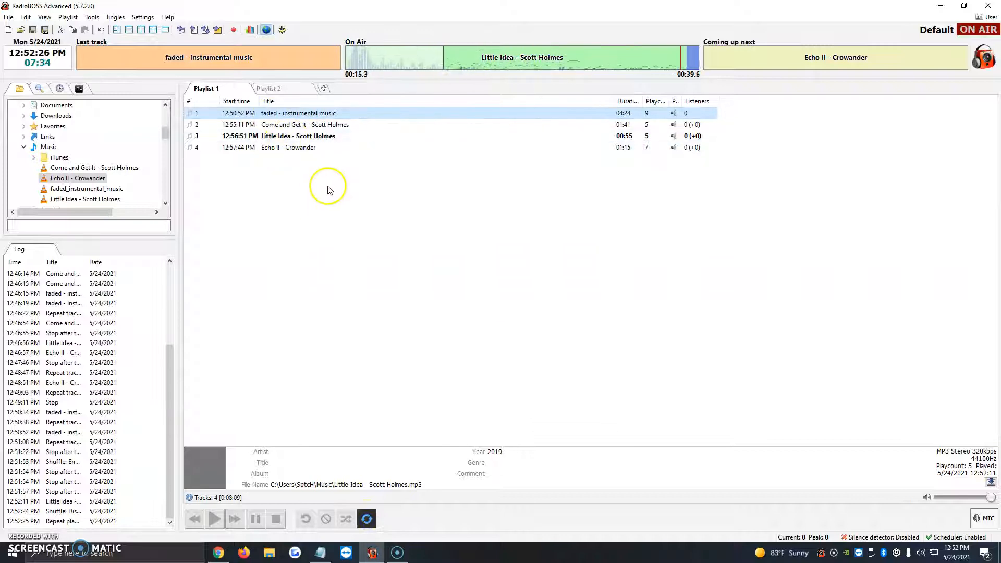
pyautogui.moveTo(279, 177)
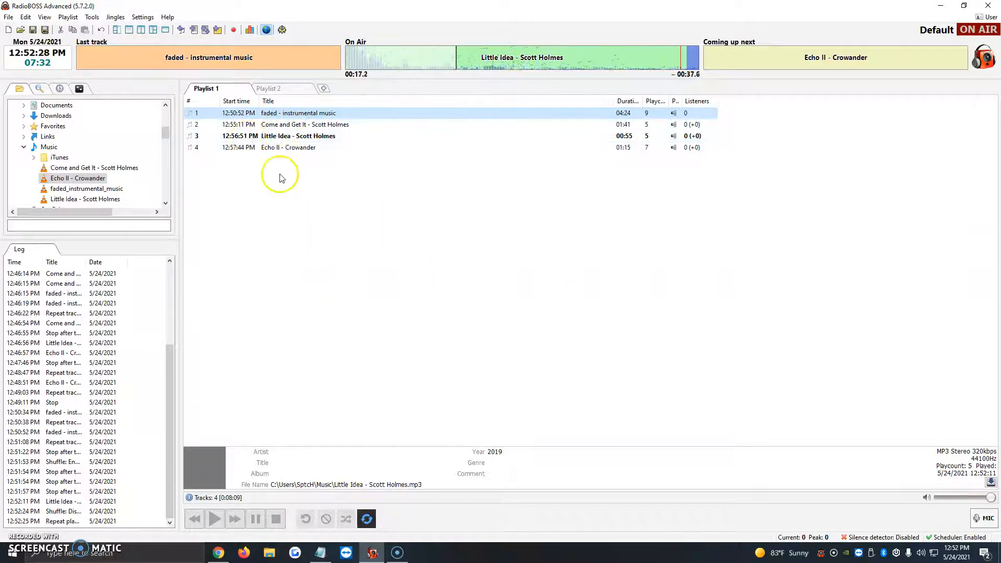
pyautogui.moveTo(295, 165)
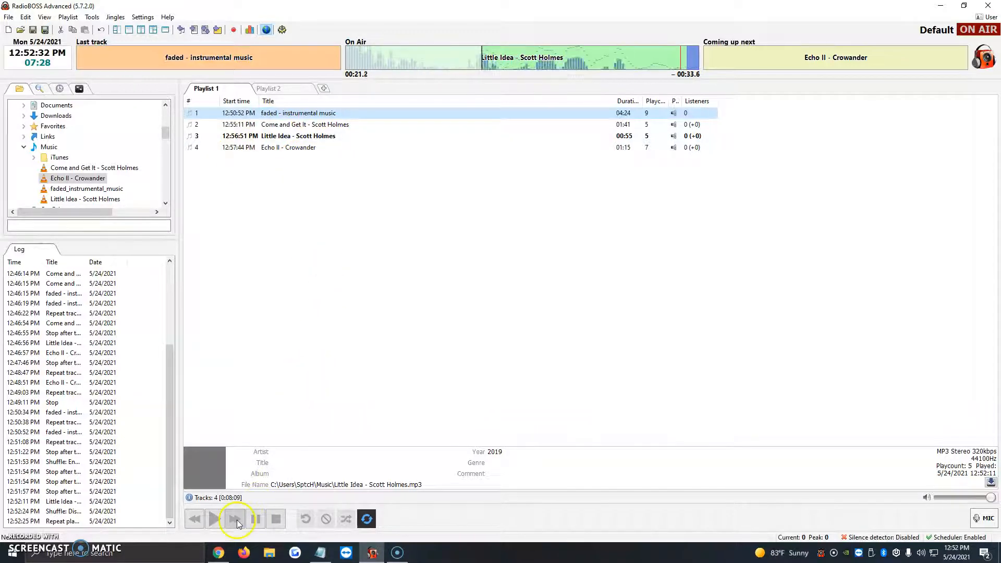
pyautogui.click(234, 519)
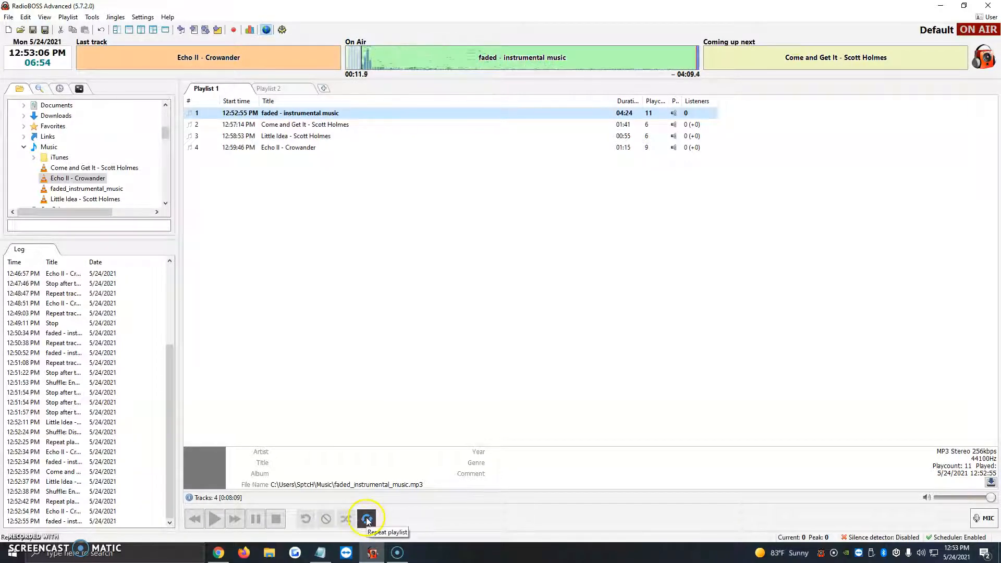
pyautogui.click(366, 519)
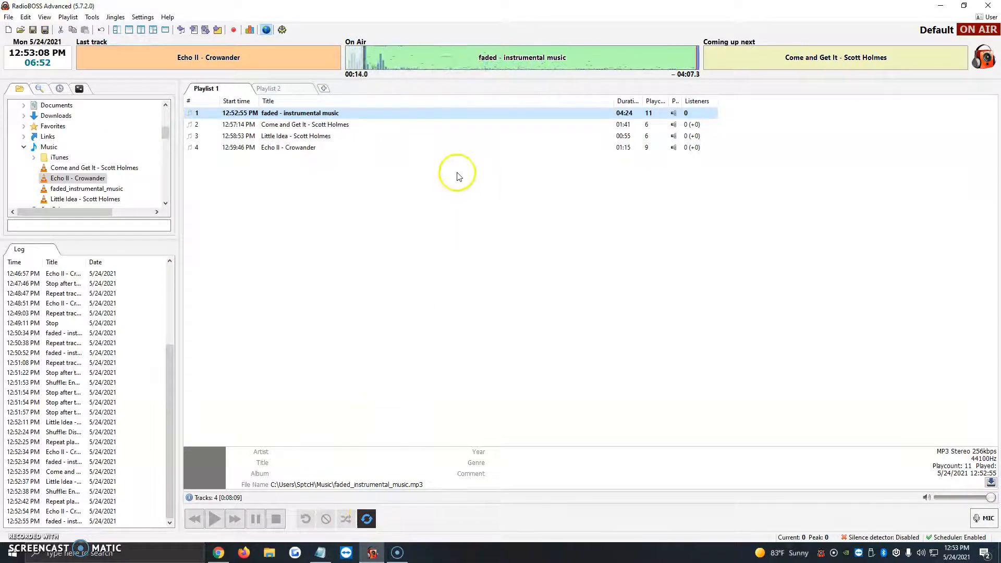